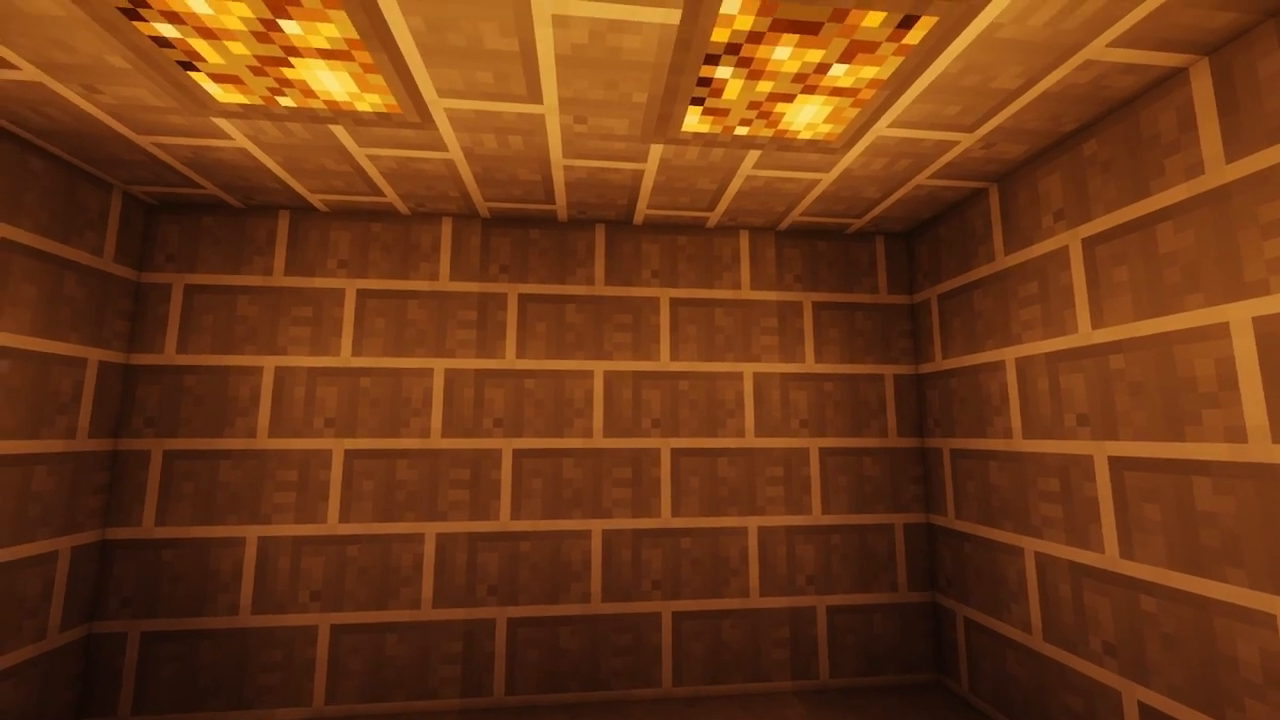
{"action": "mouse_move", "coordinate": [640, 360]}
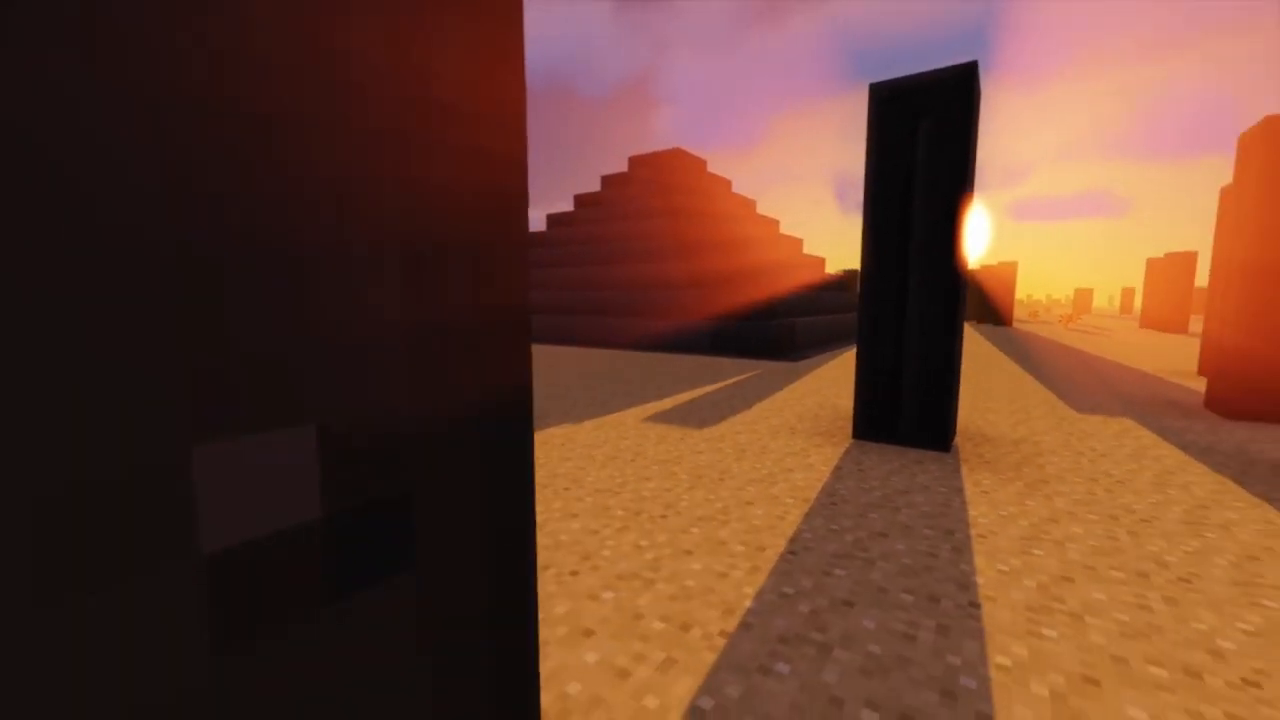
{"action": "mouse_move", "coordinate": [640, 360]}
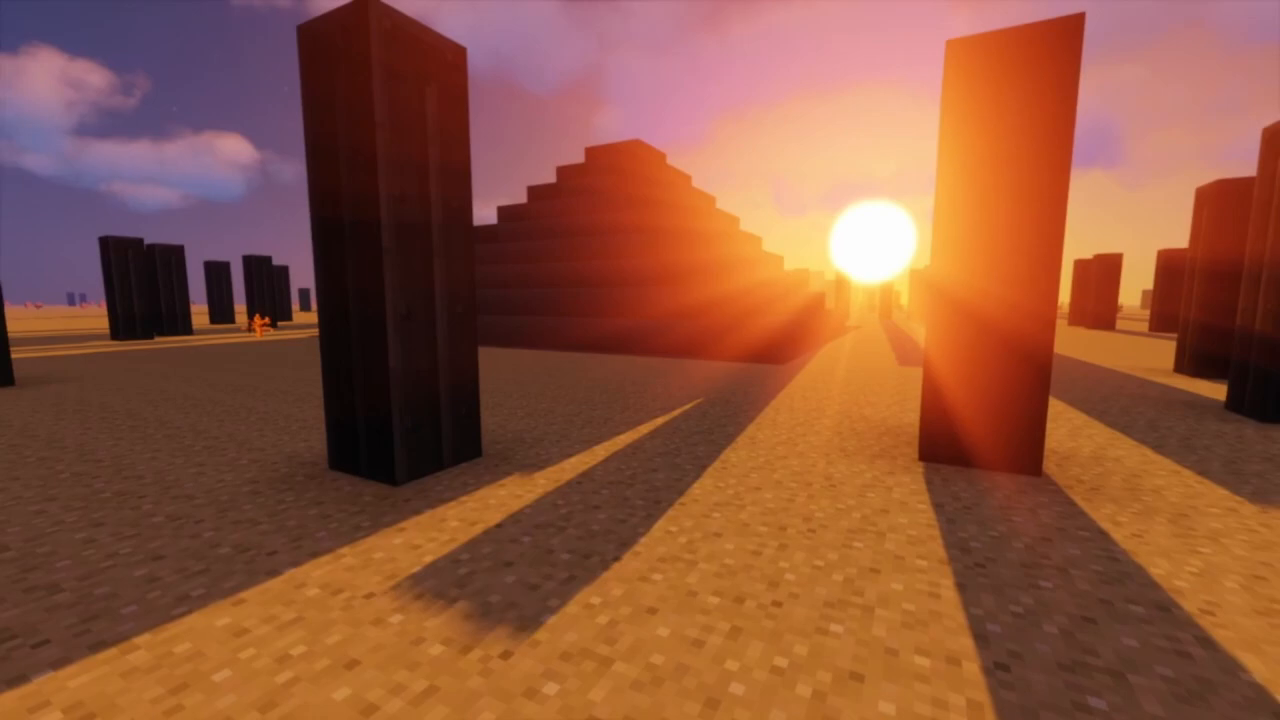